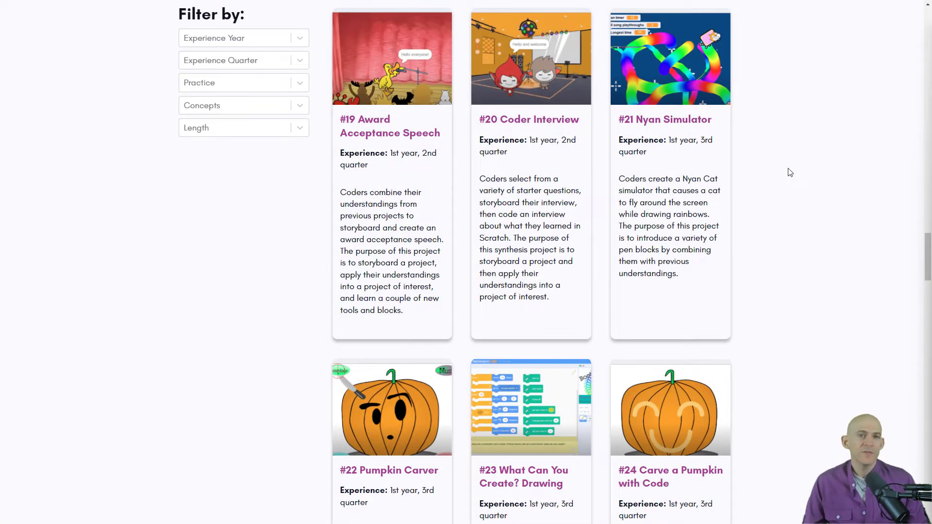
pyautogui.moveTo(778, 177)
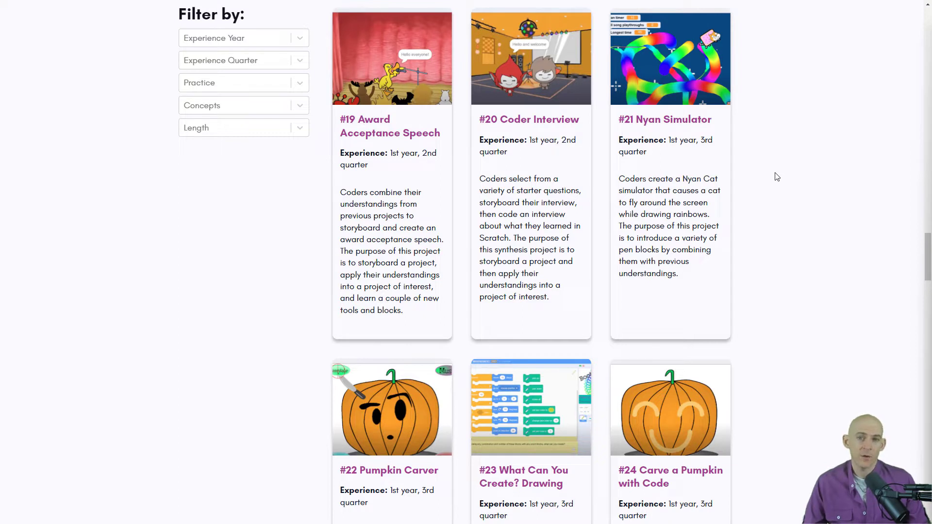
pyautogui.moveTo(742, 99)
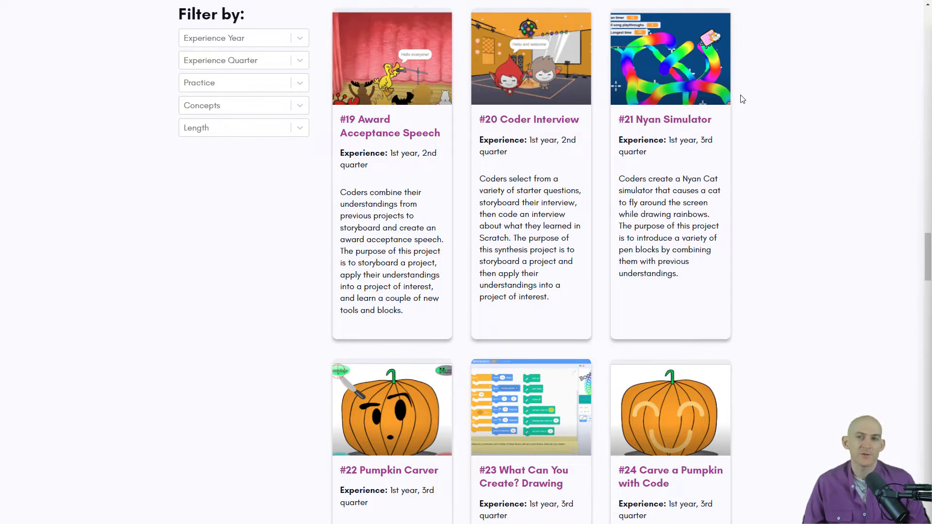
# - Scroll the BootUp PD lessons to the pumpkin cards and open the lizard project
pyautogui.scroll(-3)
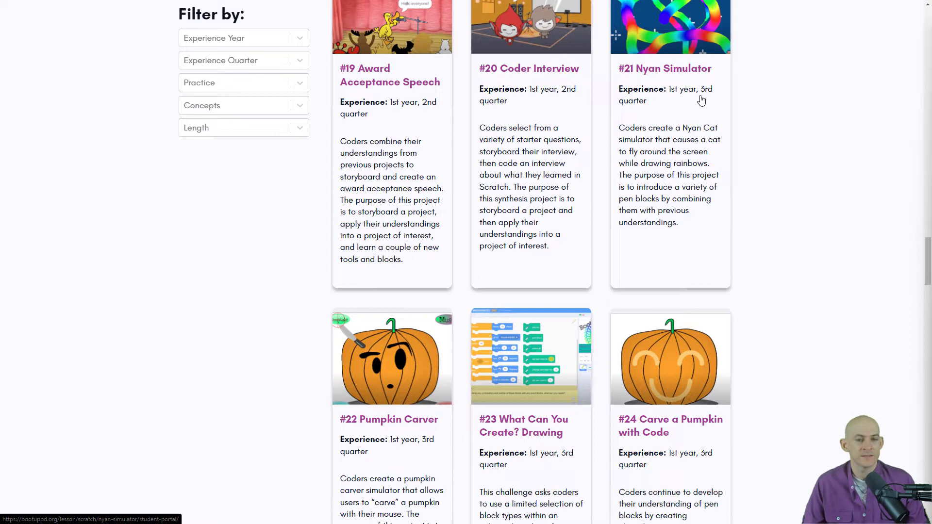
pyautogui.scroll(-3)
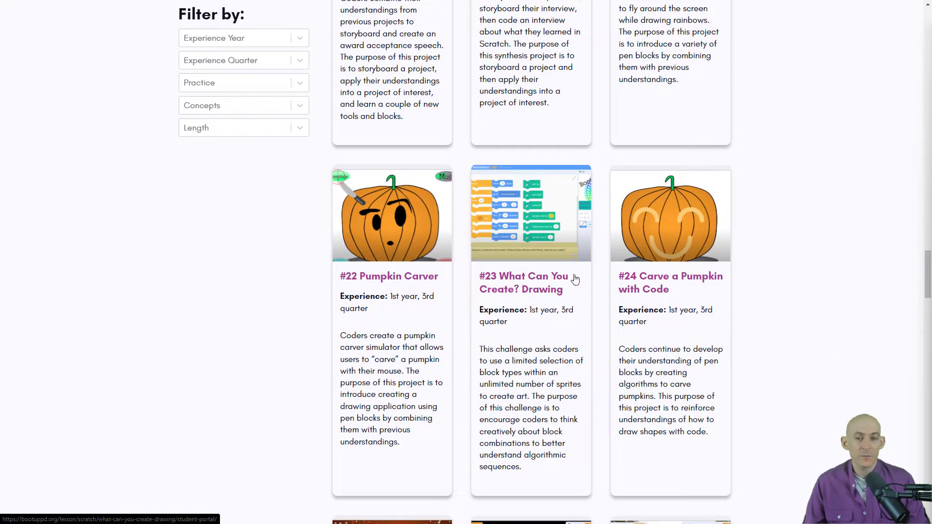
pyautogui.moveTo(699, 262)
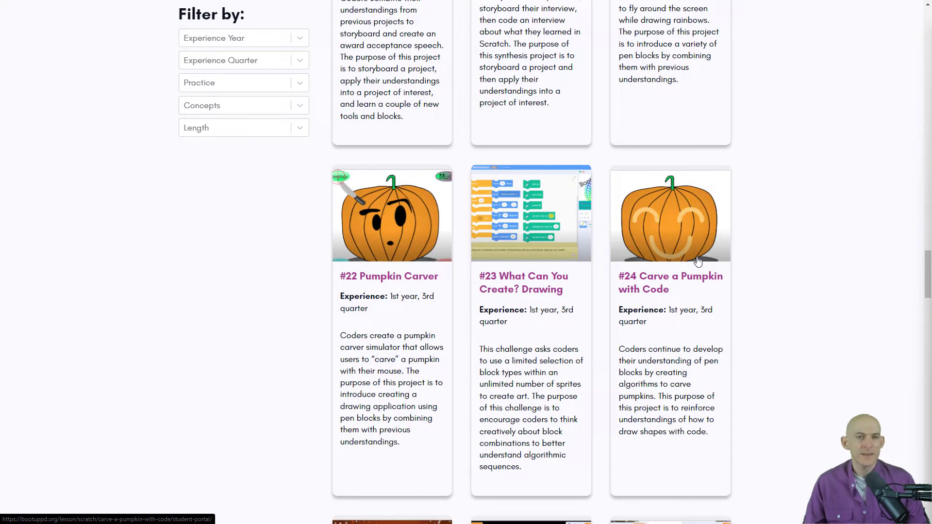
pyautogui.moveTo(700, 257)
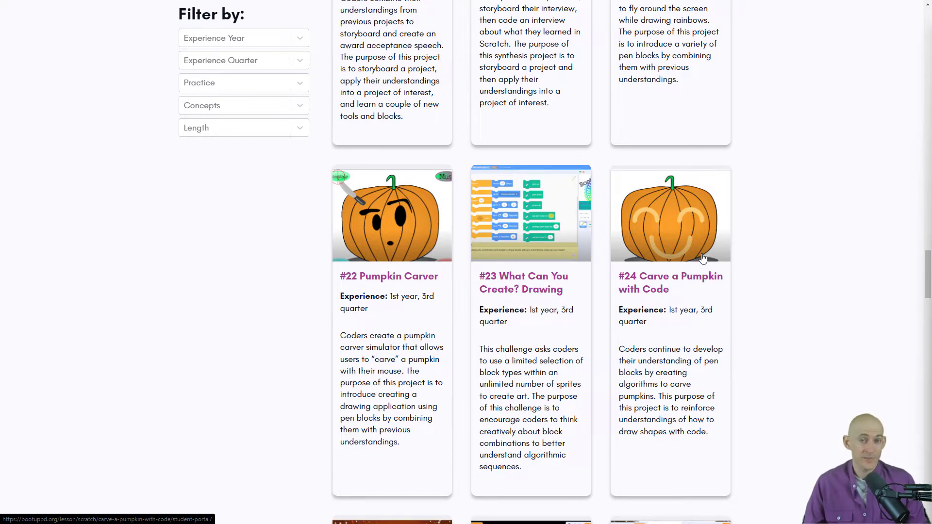
pyautogui.click(670, 216)
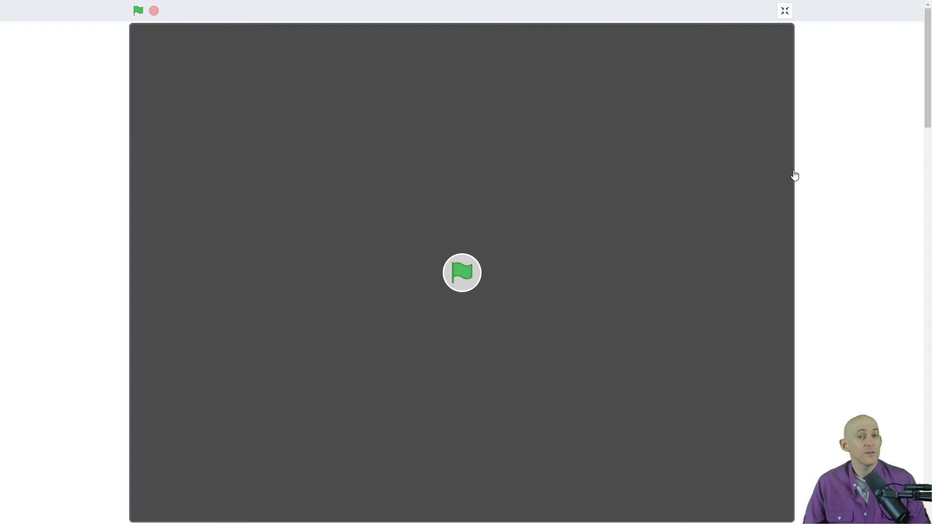
pyautogui.moveTo(768, 176)
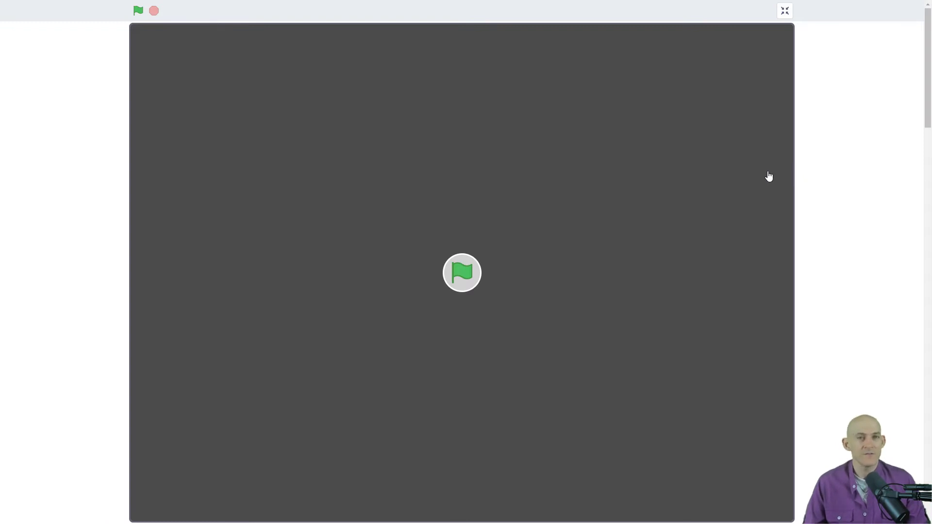
# - Run the lizard project with the green flag, then exit full-screen view
pyautogui.click(138, 11)
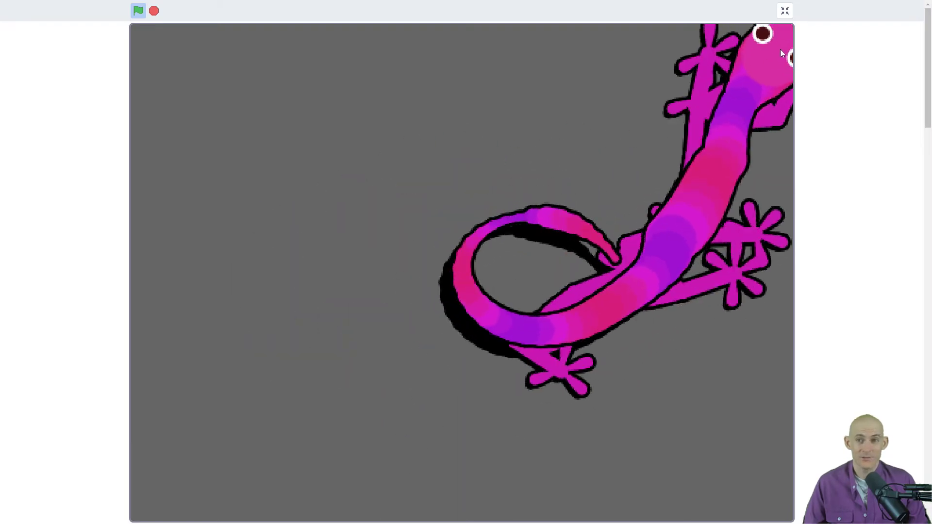
pyautogui.click(784, 11)
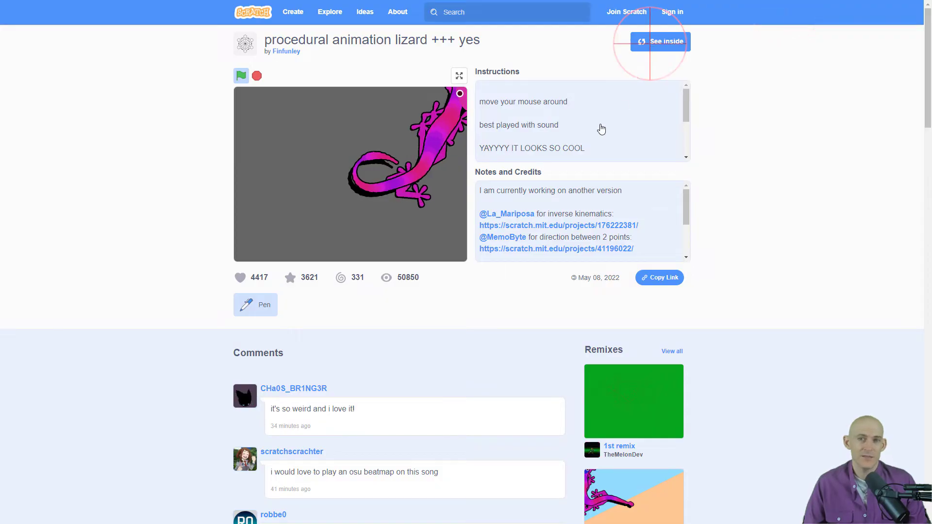
# - Open the lizard project in the editor, view the Stage backdrop, then return to code
pyautogui.click(658, 41)
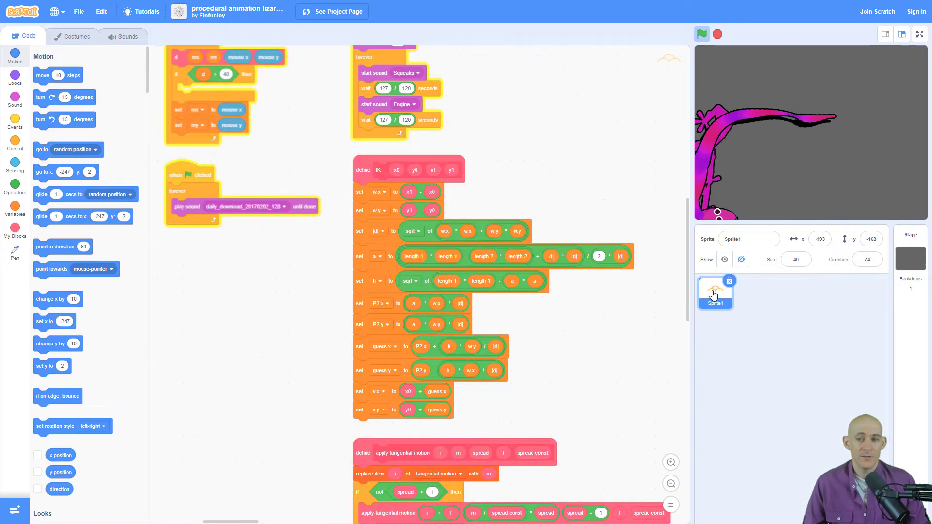
pyautogui.click(76, 36)
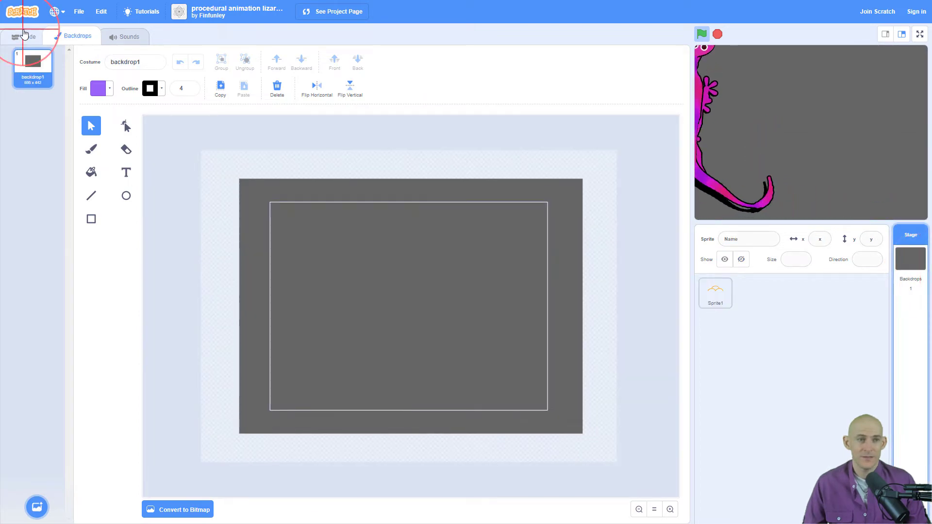
pyautogui.click(27, 37)
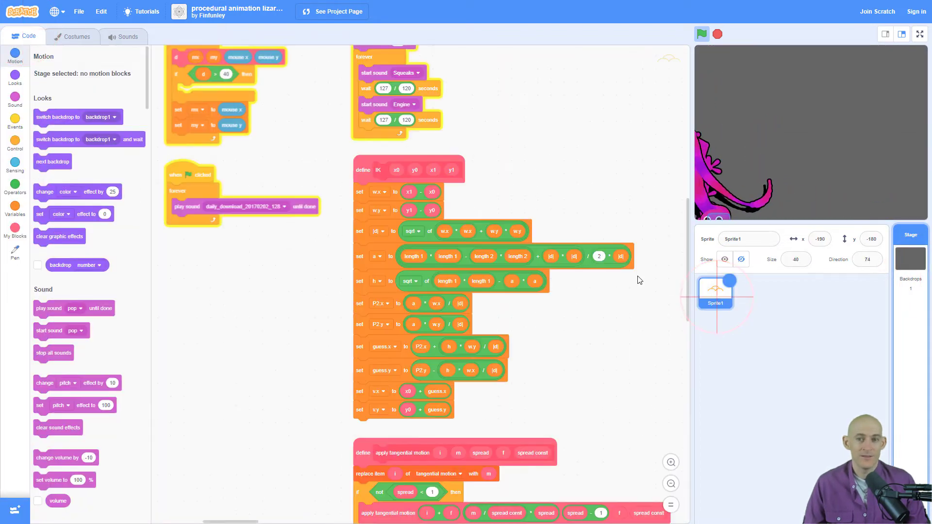